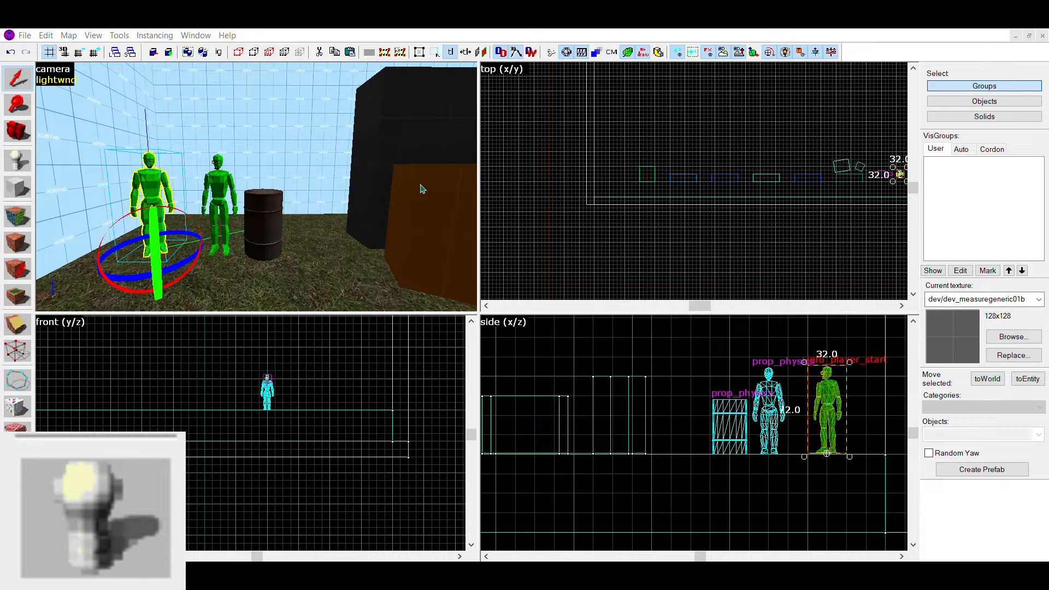
pyautogui.moveTo(673, 442)
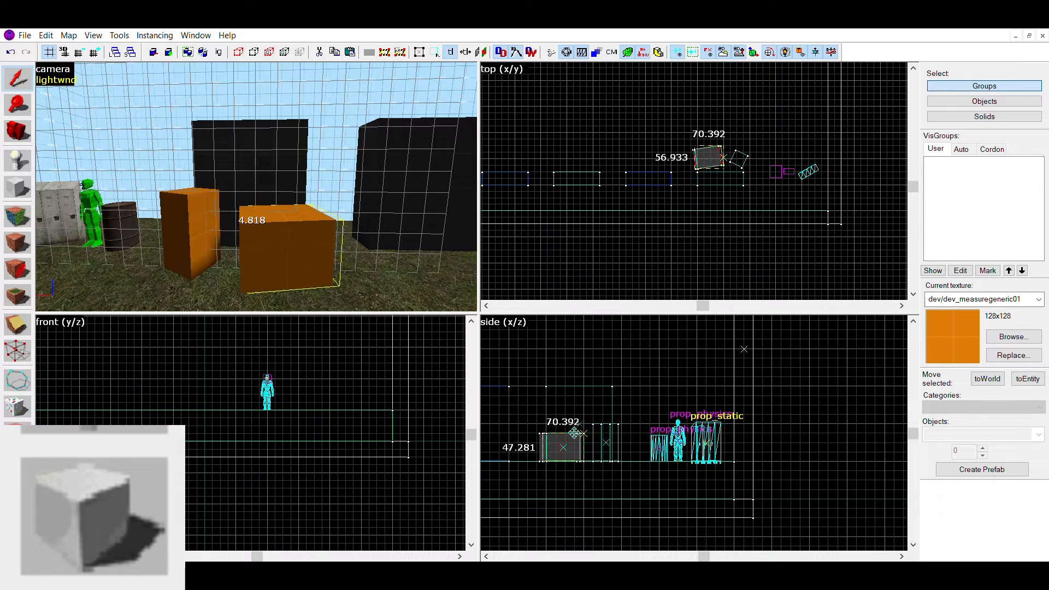
# Pick the Block tool from the left tool palette to start building box brushes.
pyautogui.click(18, 167)
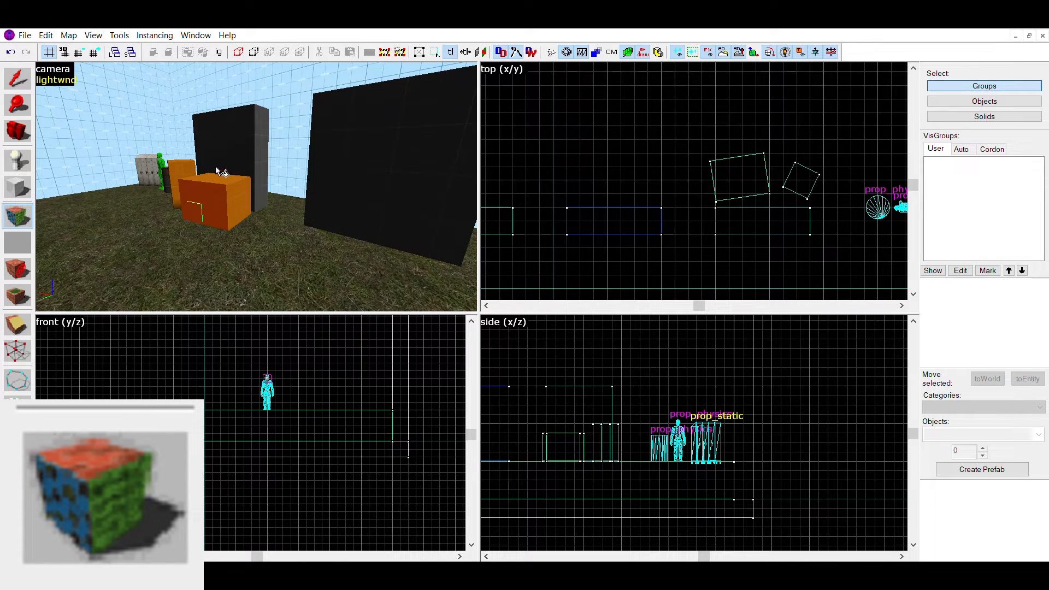
pyautogui.moveTo(221, 182)
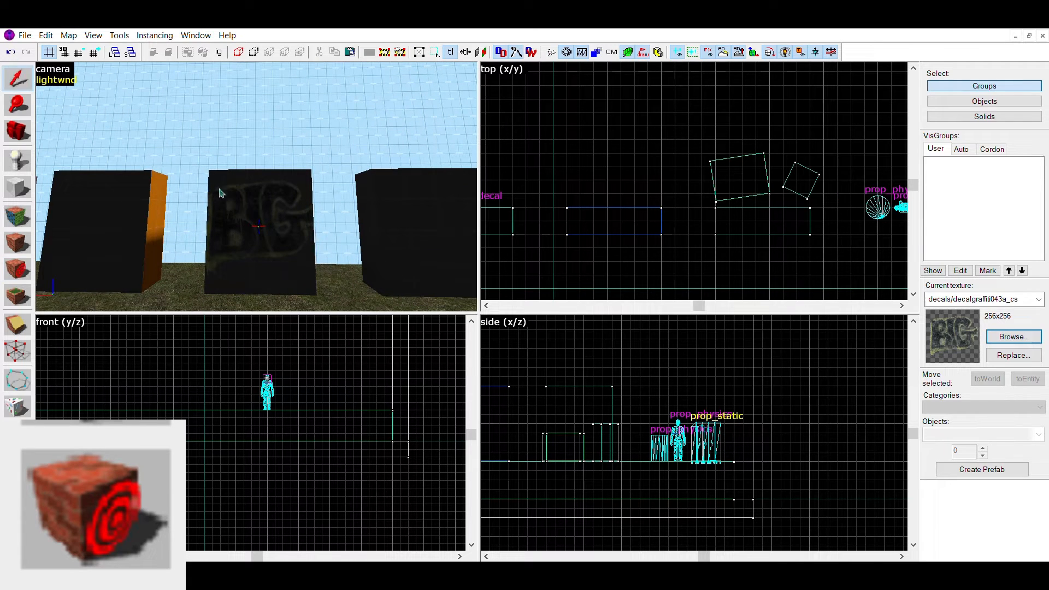
# Place a decal on a brush surface in the 3D view.
pyautogui.click(260, 230)
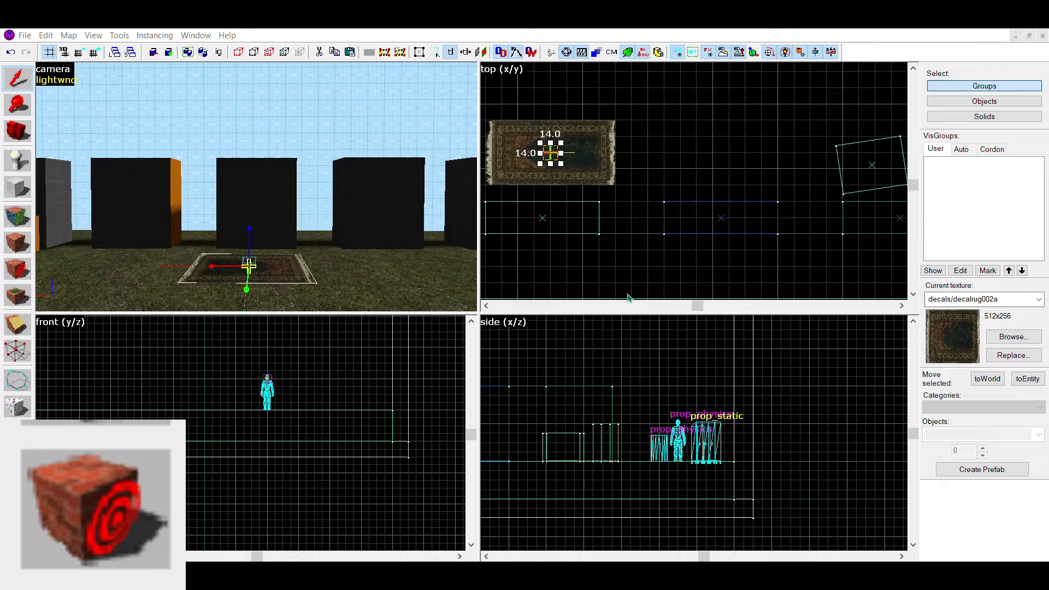
pyautogui.moveTo(627, 269)
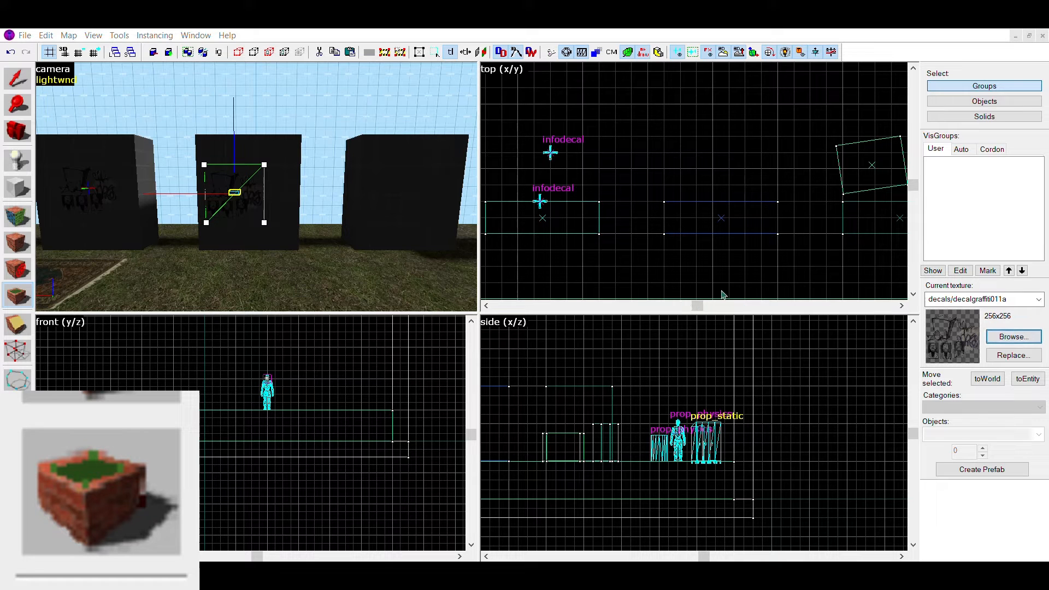
pyautogui.moveTo(647, 376)
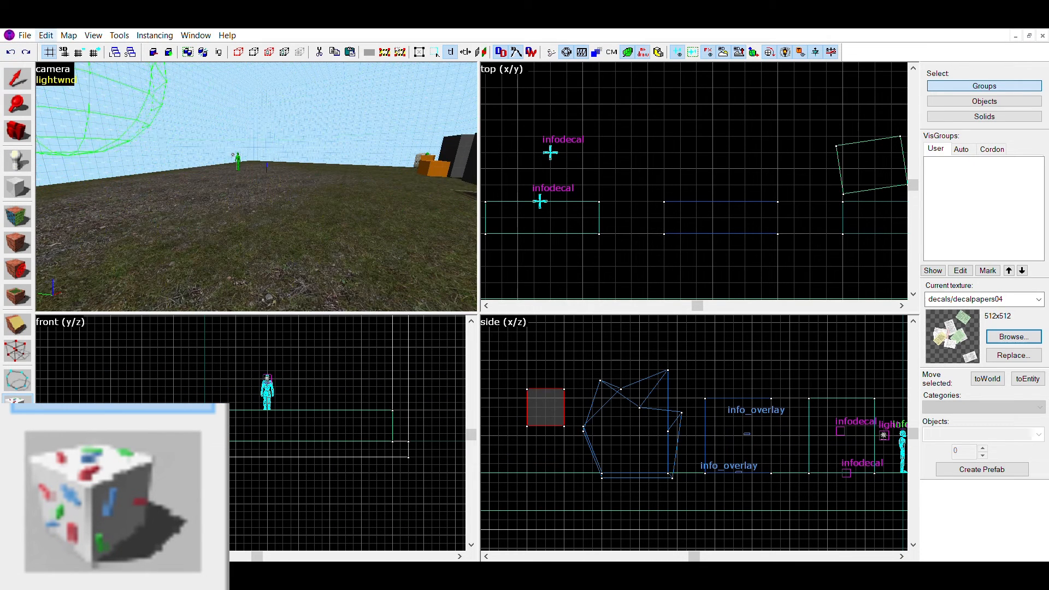
# Apply the Sprinkle tool to the grassy ground in the 3D view.
pyautogui.click(545, 408)
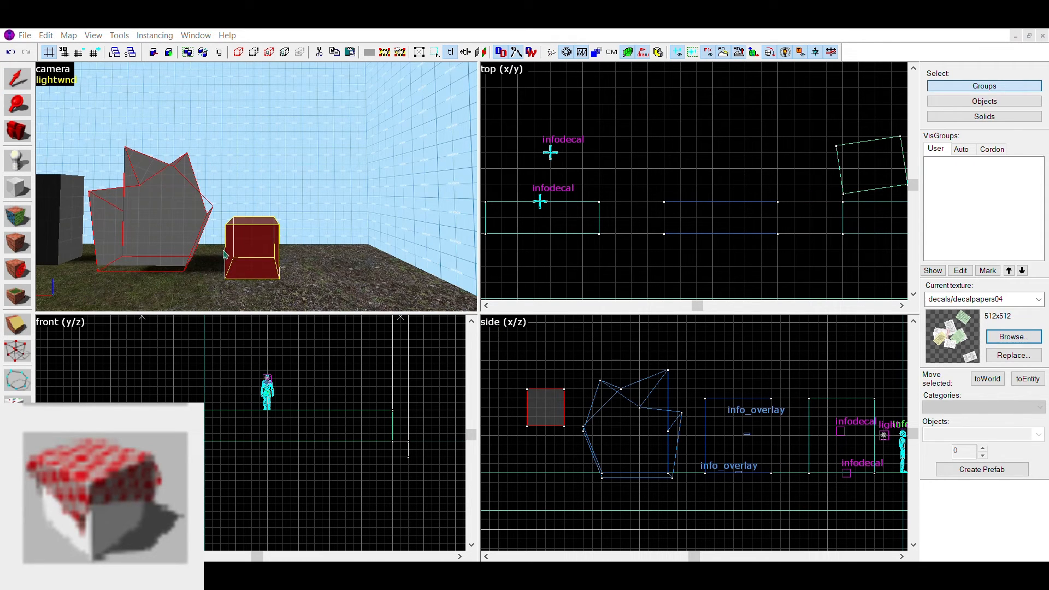
pyautogui.moveTo(249, 244)
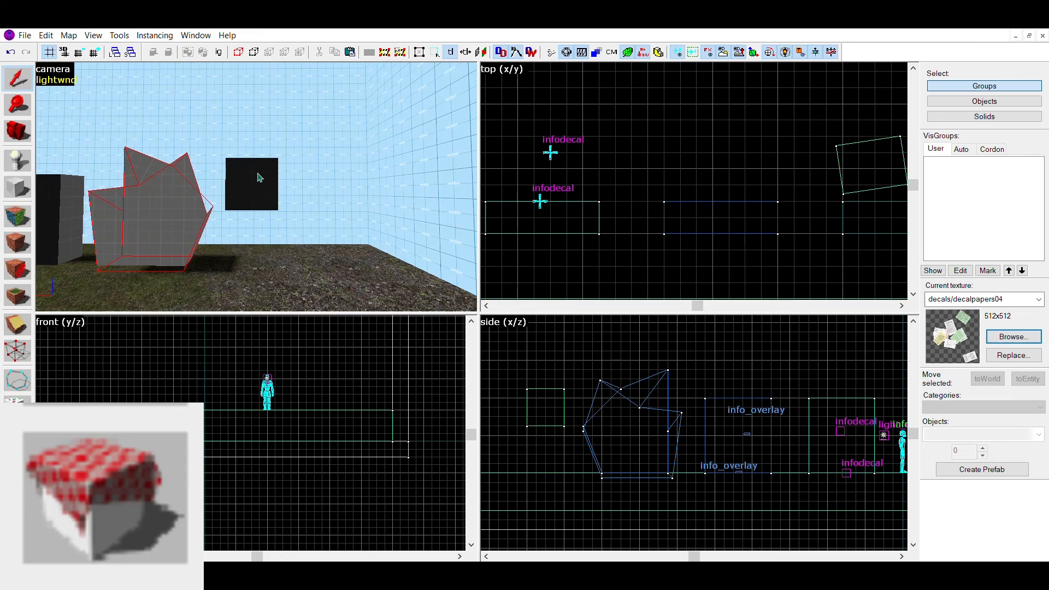
# Select the floating cube brush as the physics simulation target.
pyautogui.click(251, 184)
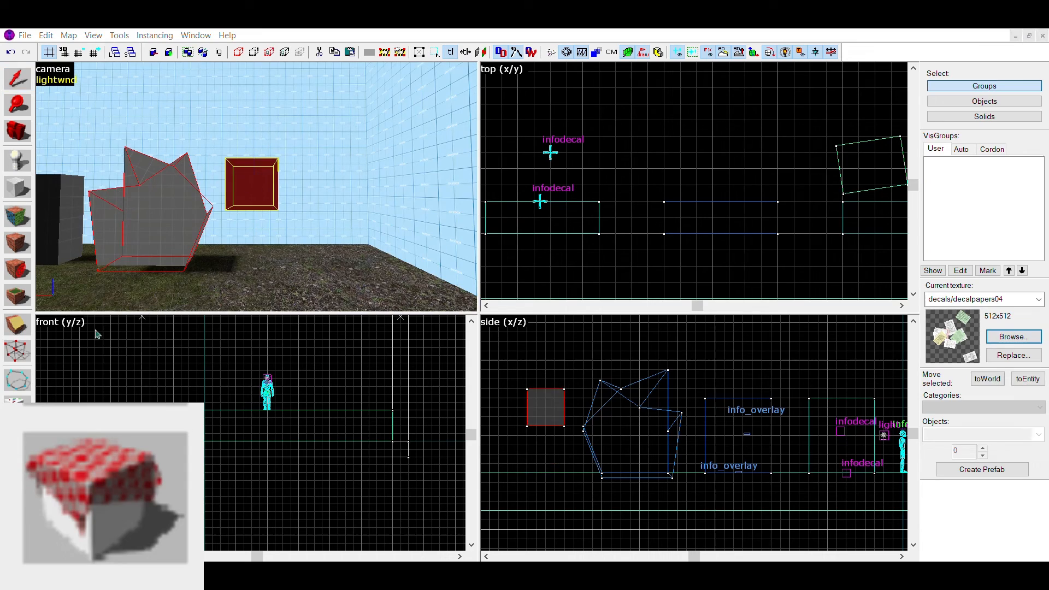
pyautogui.moveTo(79, 295)
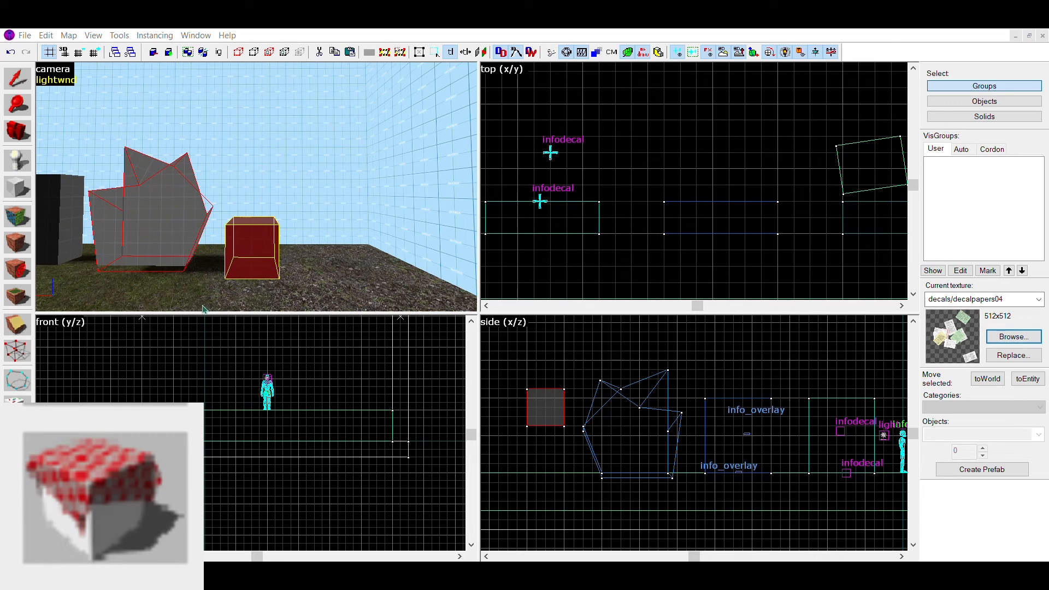
pyautogui.moveTo(274, 241)
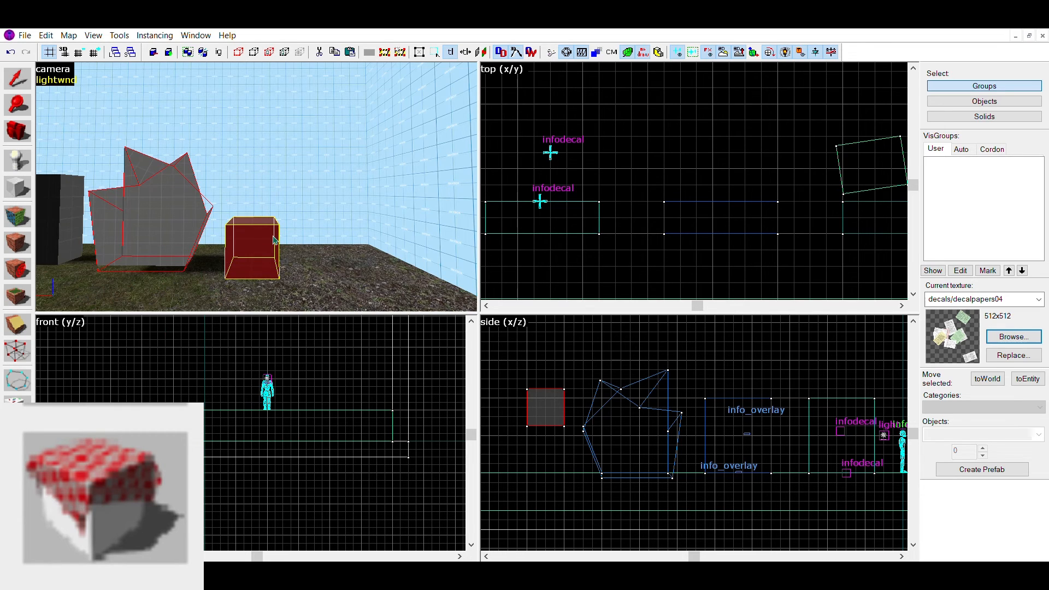